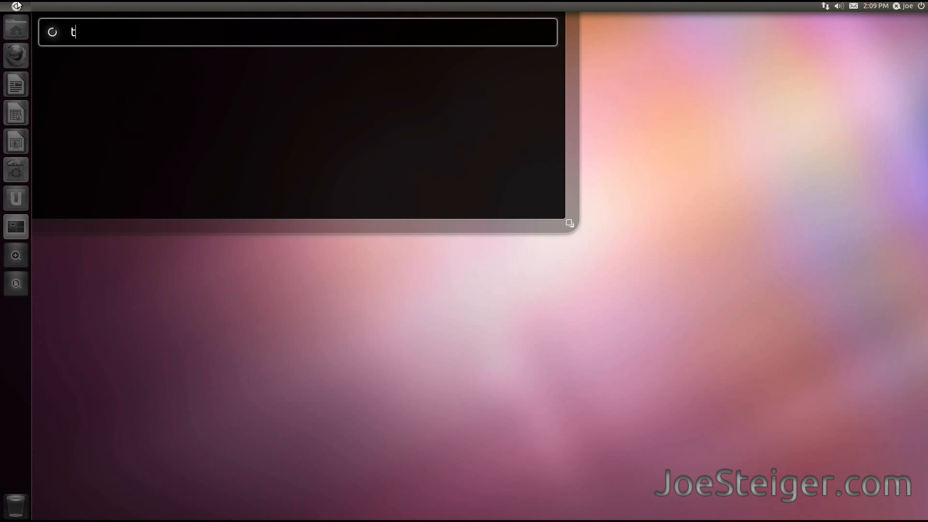
Search the Dash for "ter" and launch Terminal from the results
type("er")
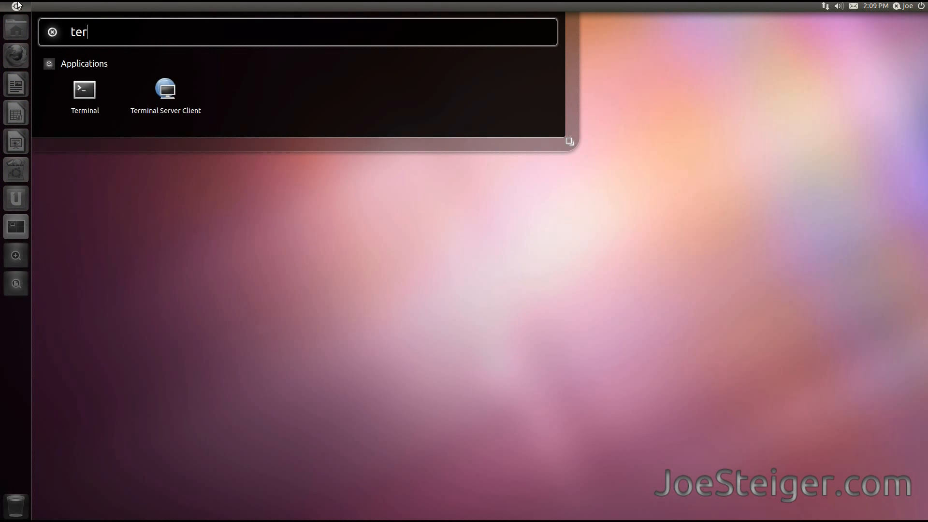
key("Escape")
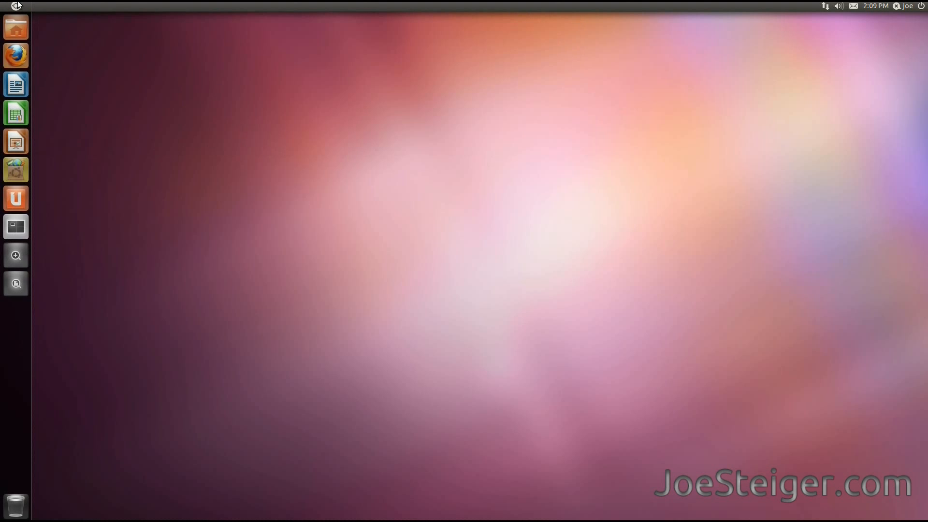
Bring up the Terminal window with a shell prompt, its icon shown in the launcher
left_click(15, 227)
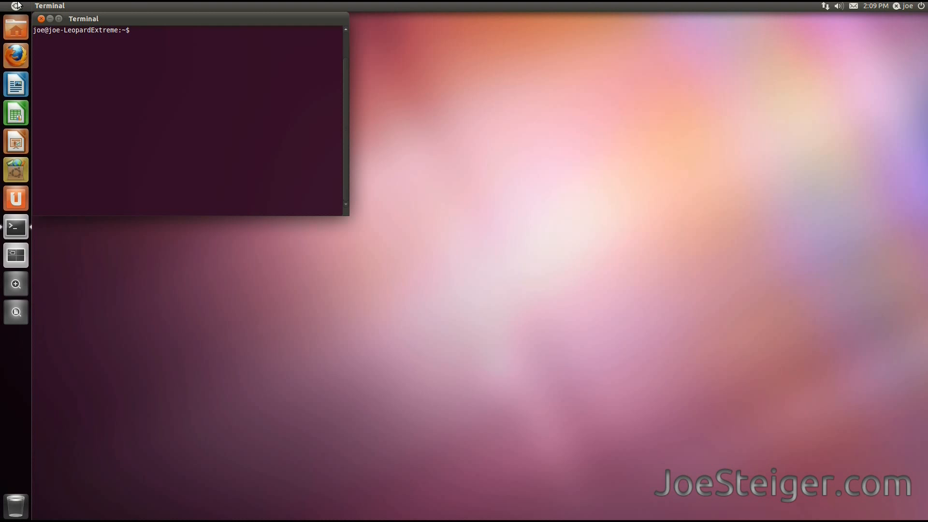
mouse_move(16, 227)
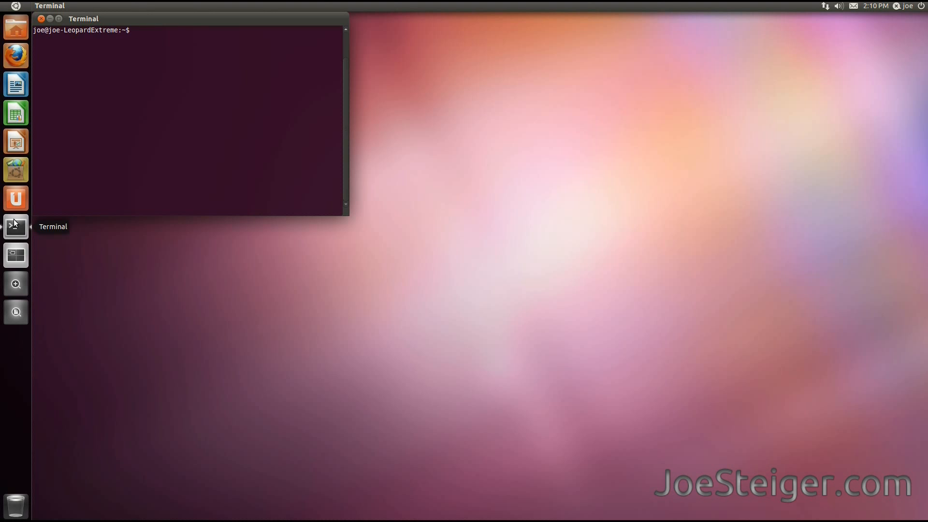
Set Terminal's launcher icon to Keep In Launcher and close the Terminal window
right_click(15, 227)
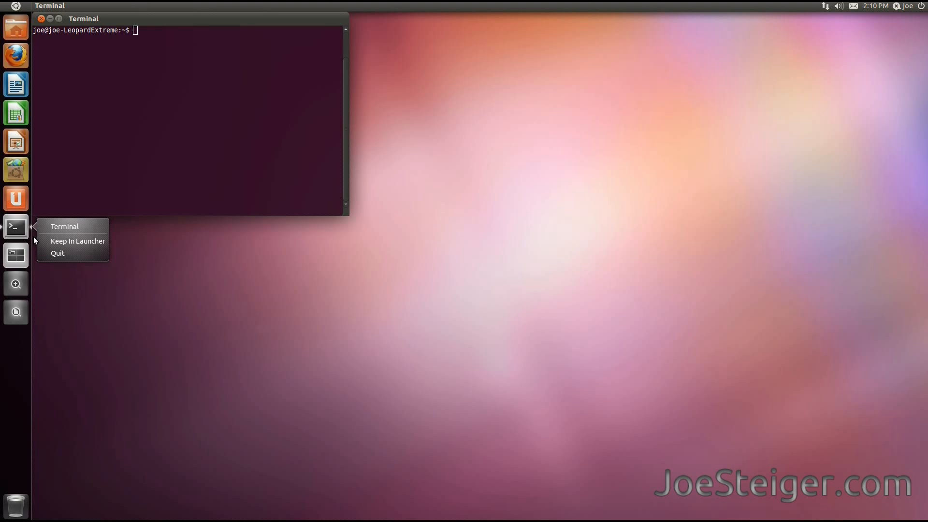
mouse_move(65, 243)
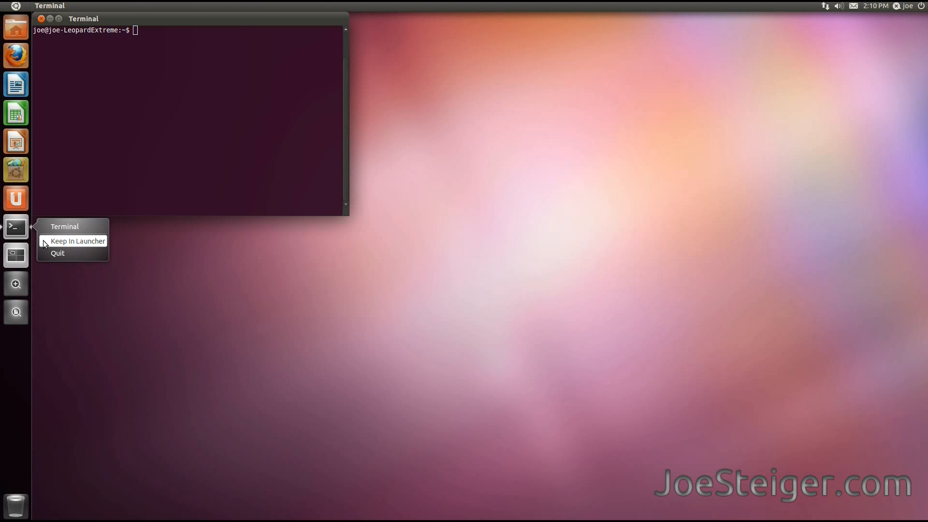
left_click(77, 240)
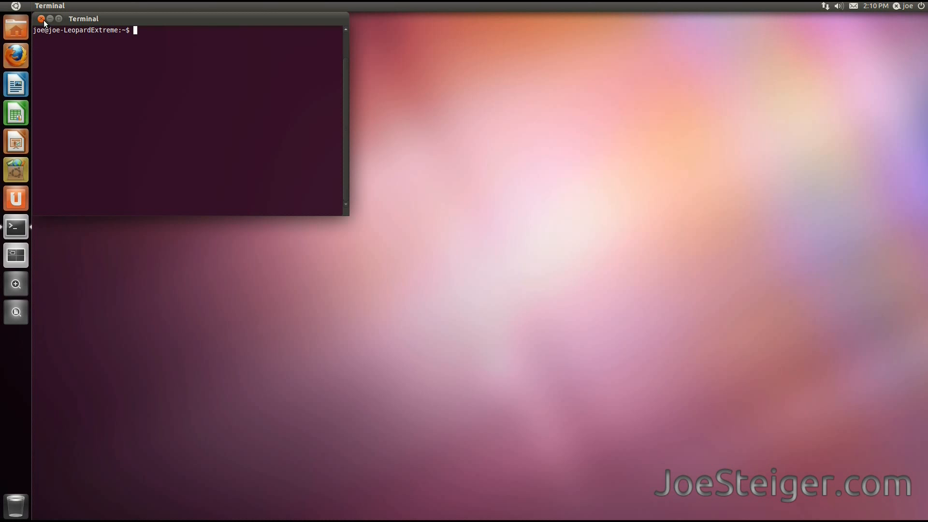
left_click(42, 18)
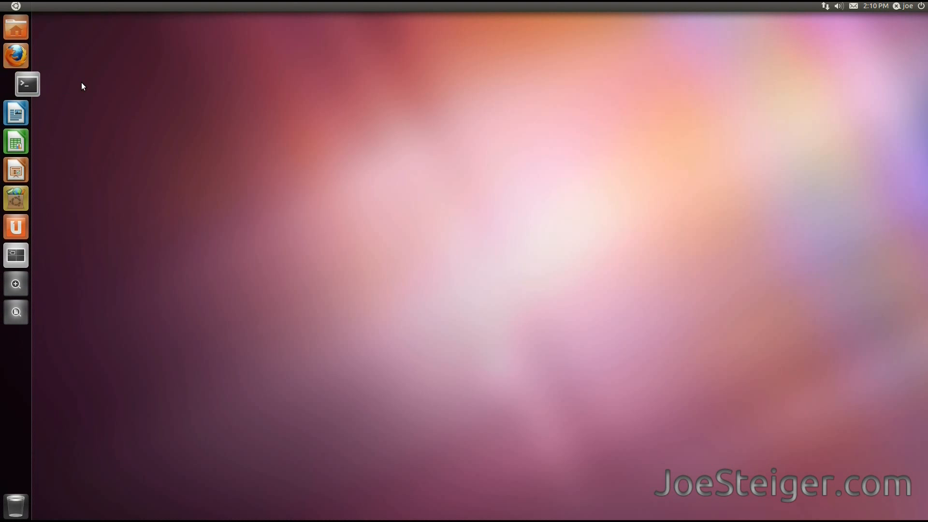
Drop the Terminal launcher icon directly below Firefox
left_click(15, 84)
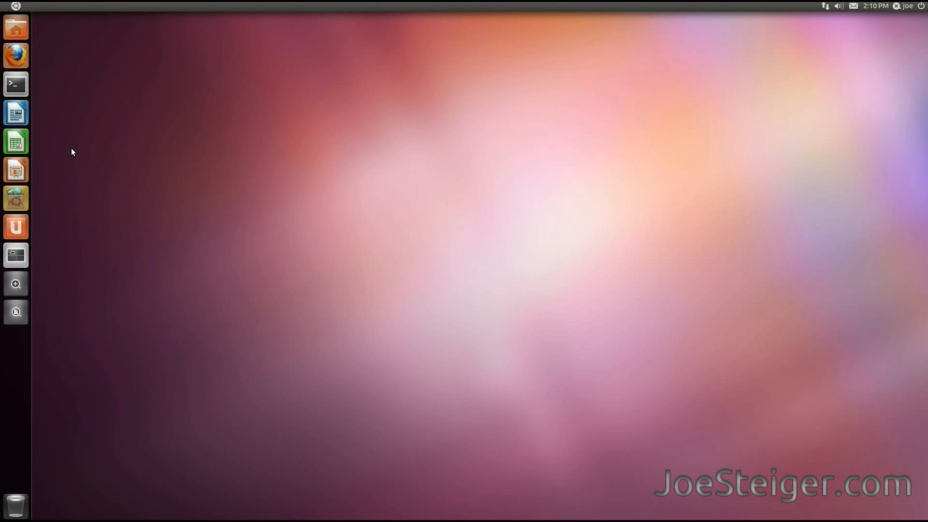
mouse_move(15, 227)
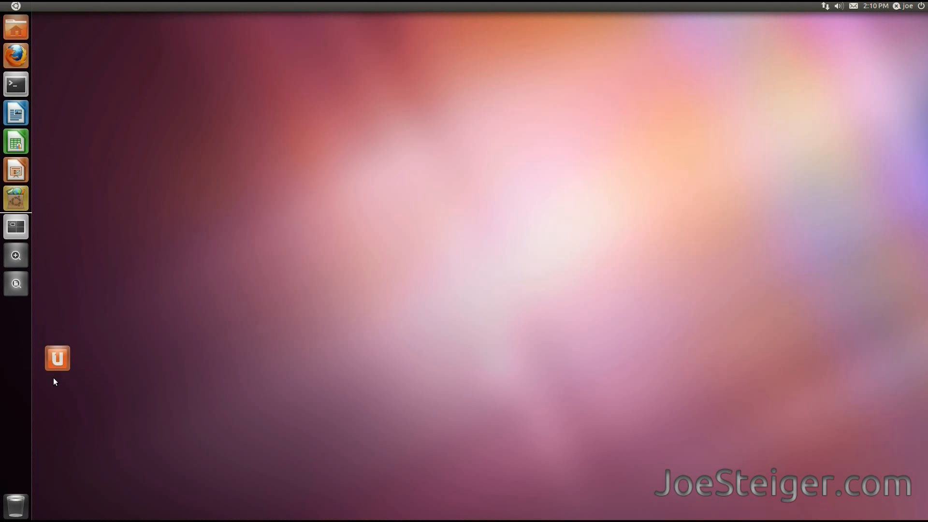
mouse_move(15, 506)
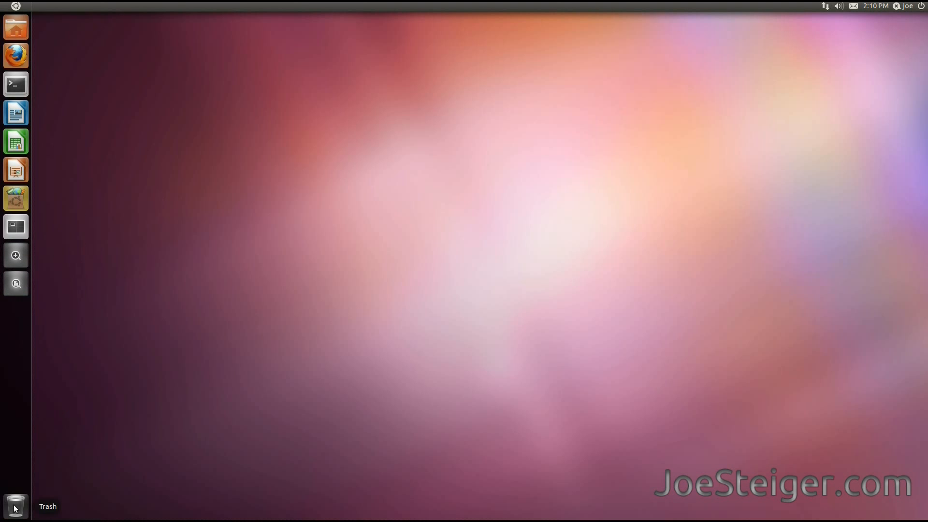
mouse_move(88, 306)
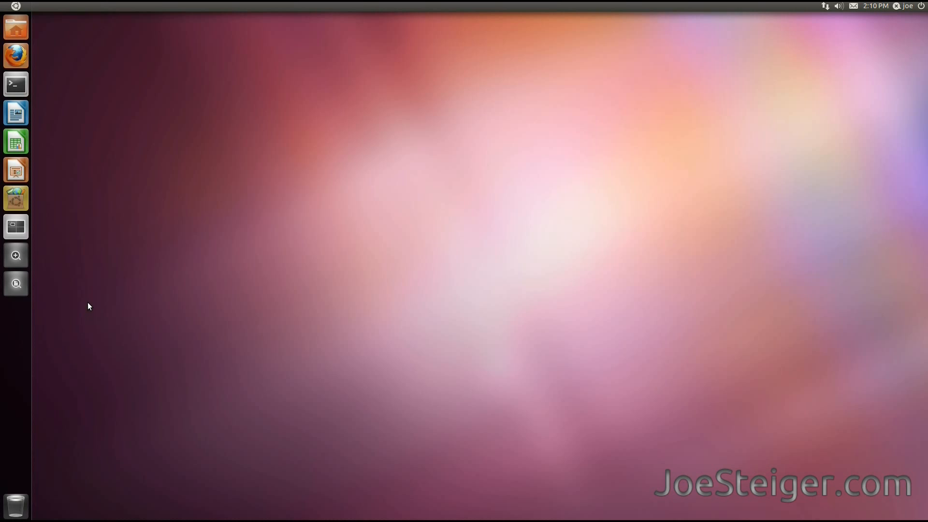